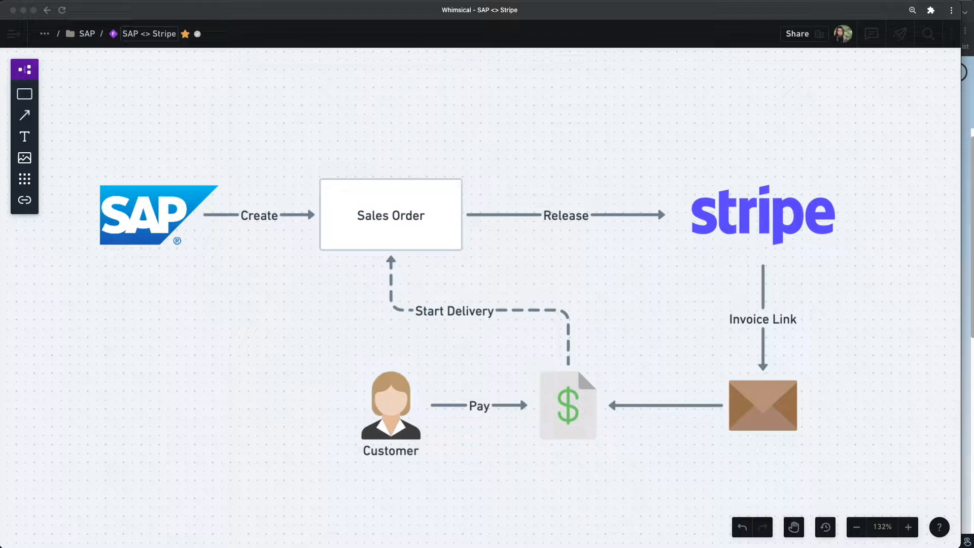
{"action": "mouse_move", "coordinate": [241, 278]}
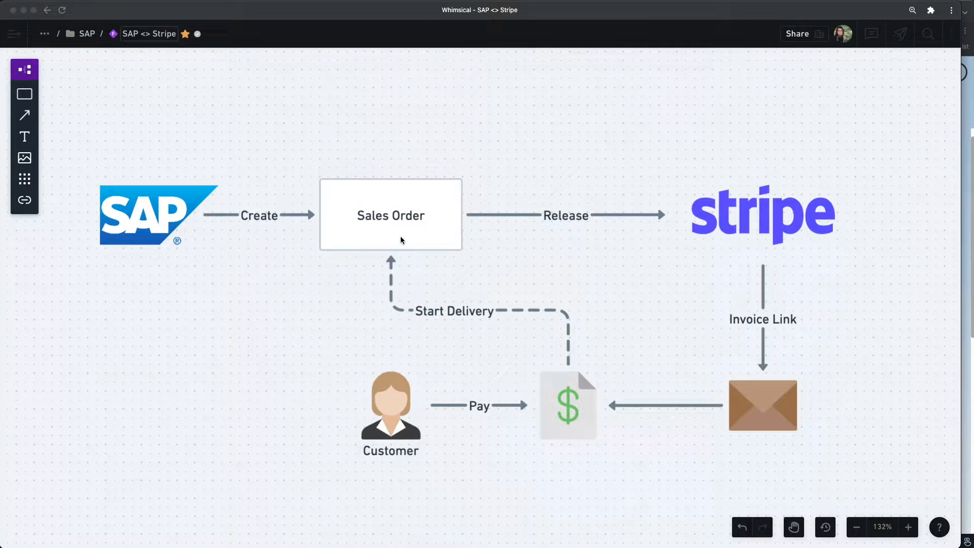
{"action": "mouse_move", "coordinate": [681, 199]}
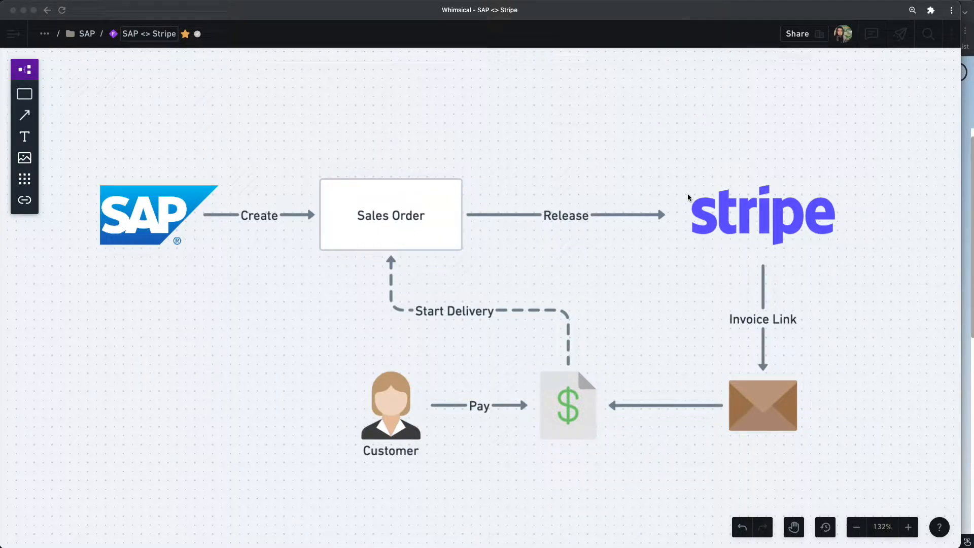
{"action": "mouse_move", "coordinate": [462, 466]}
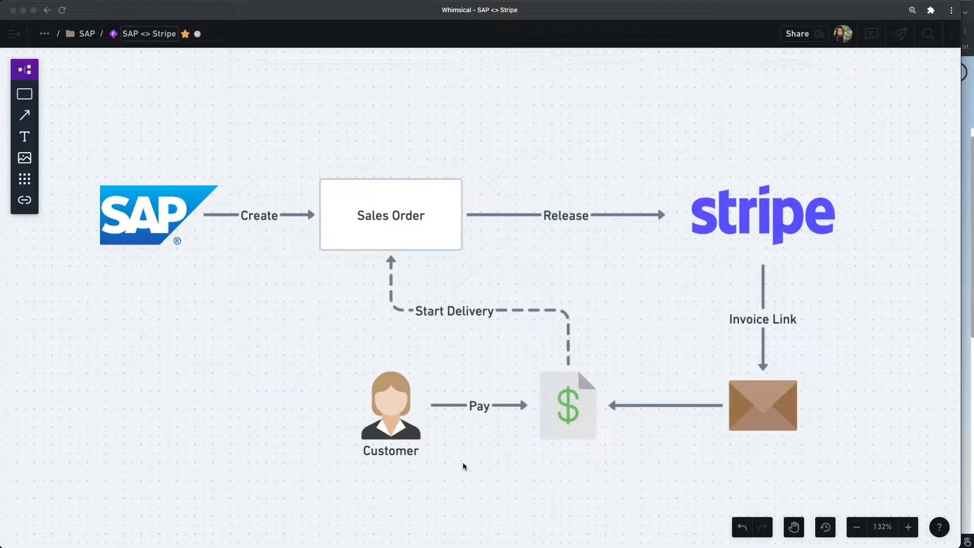
{"action": "mouse_move", "coordinate": [575, 402]}
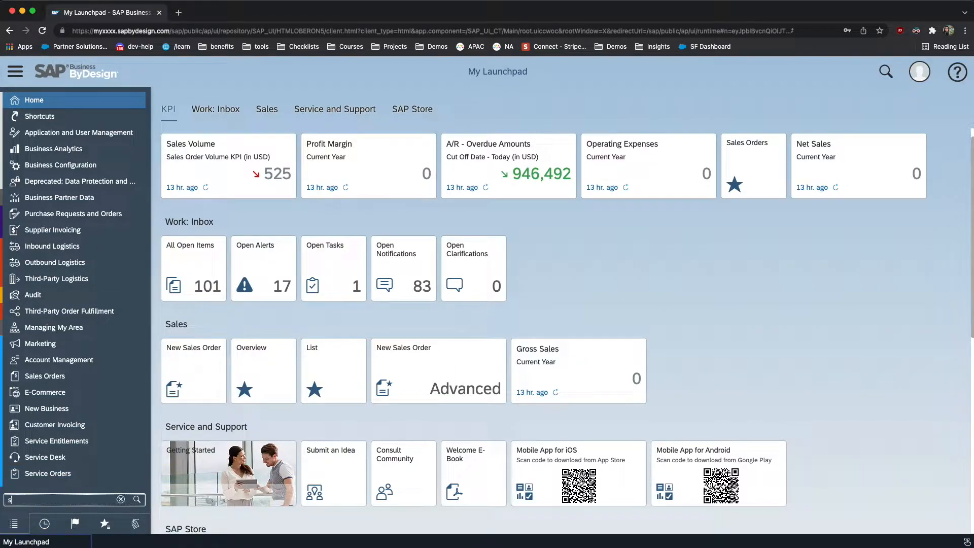
Step: Load the Sales Orders list and copy order 4789 into a new sales order
{"action": "type", "text": "sales orders"}
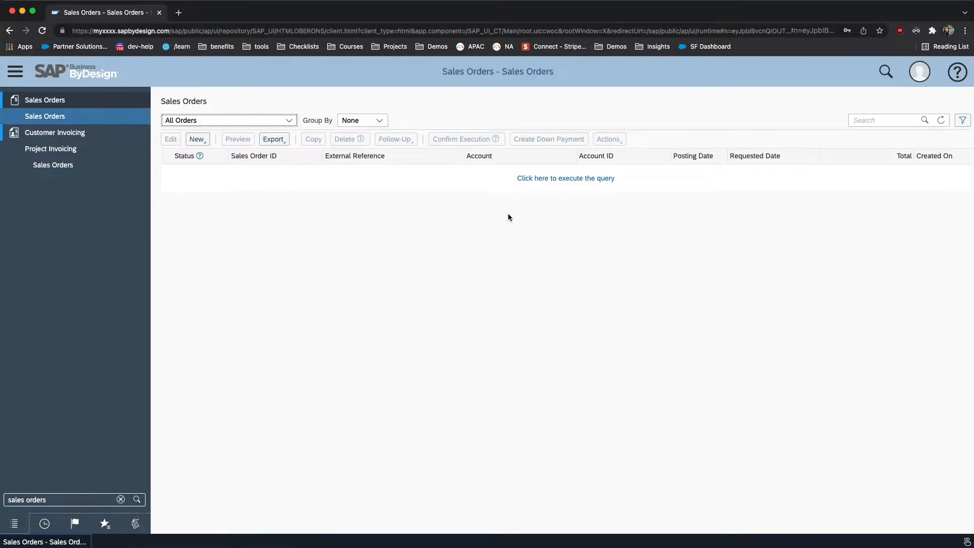
{"action": "left_click", "coordinate": [565, 178]}
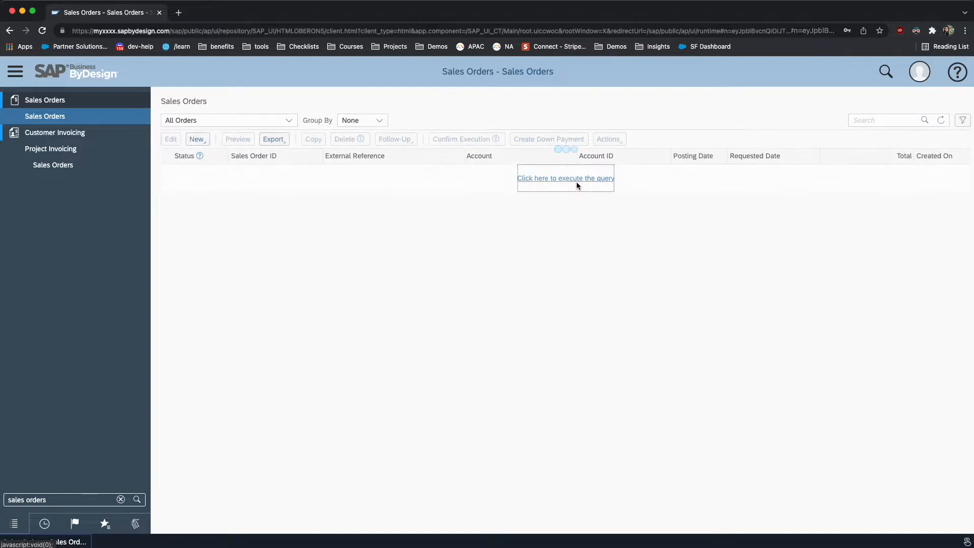
{"action": "left_click", "coordinate": [564, 178]}
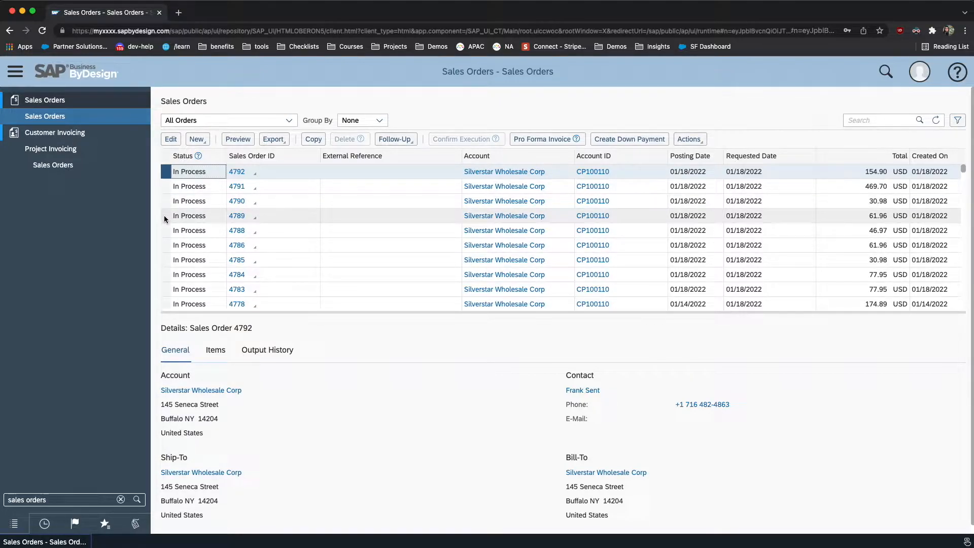
{"action": "left_click", "coordinate": [190, 215]}
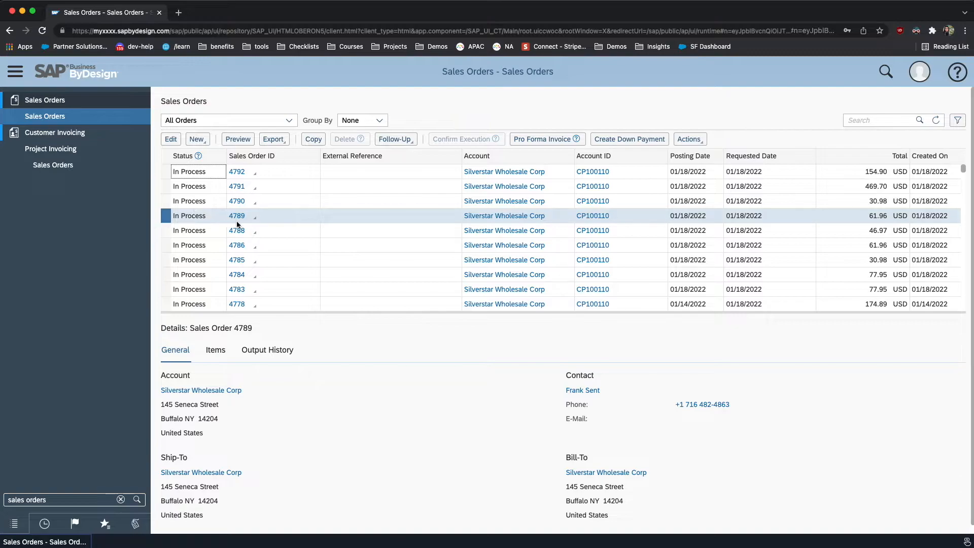
{"action": "left_click", "coordinate": [196, 139]}
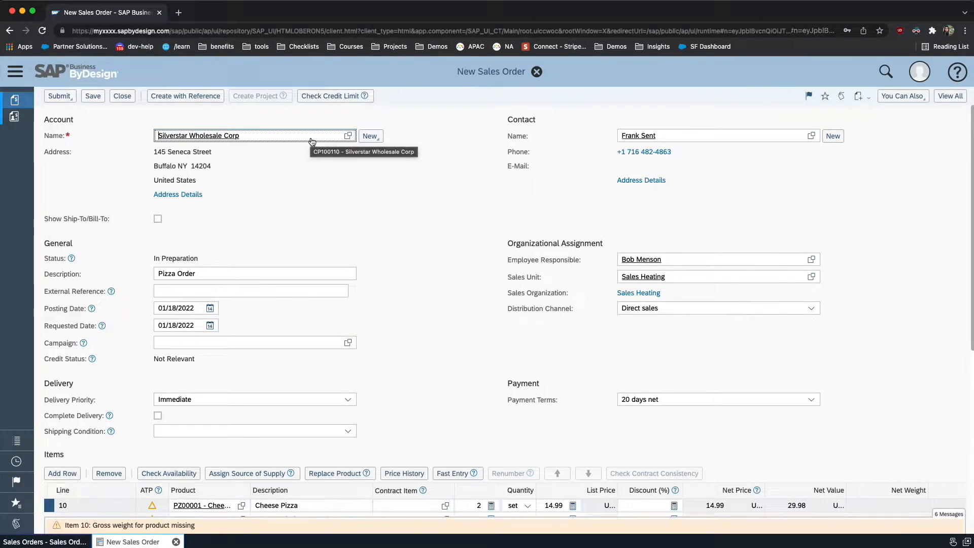
{"action": "mouse_move", "coordinate": [419, 285]}
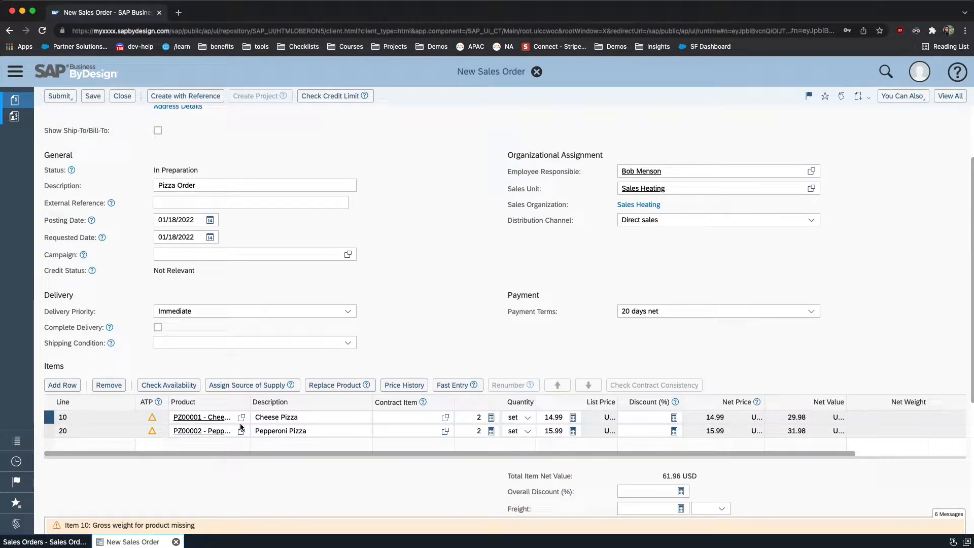
{"action": "mouse_move", "coordinate": [278, 439]}
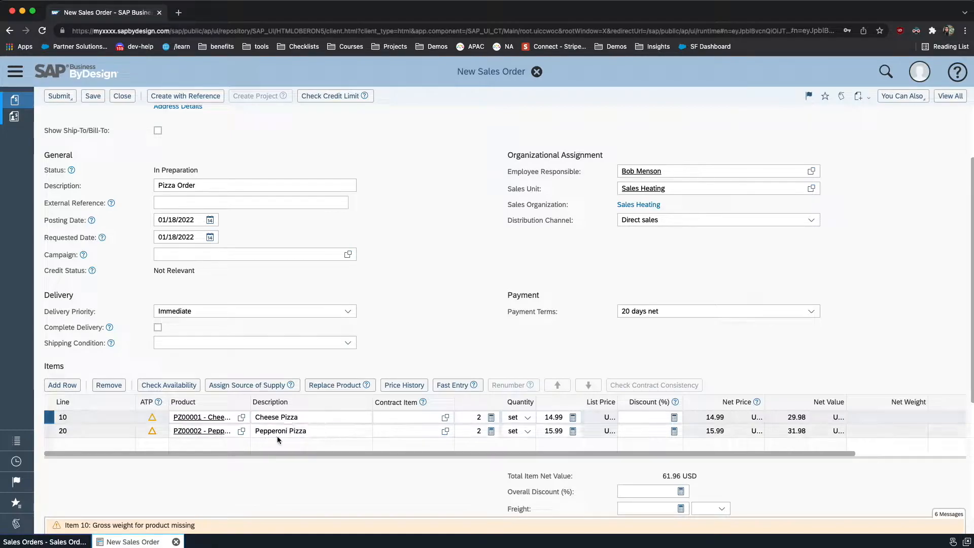
Step: Set the cheese pizza line quantity to 6 for Silverstar Wholesale Corp's order
{"action": "left_click", "coordinate": [477, 417]}
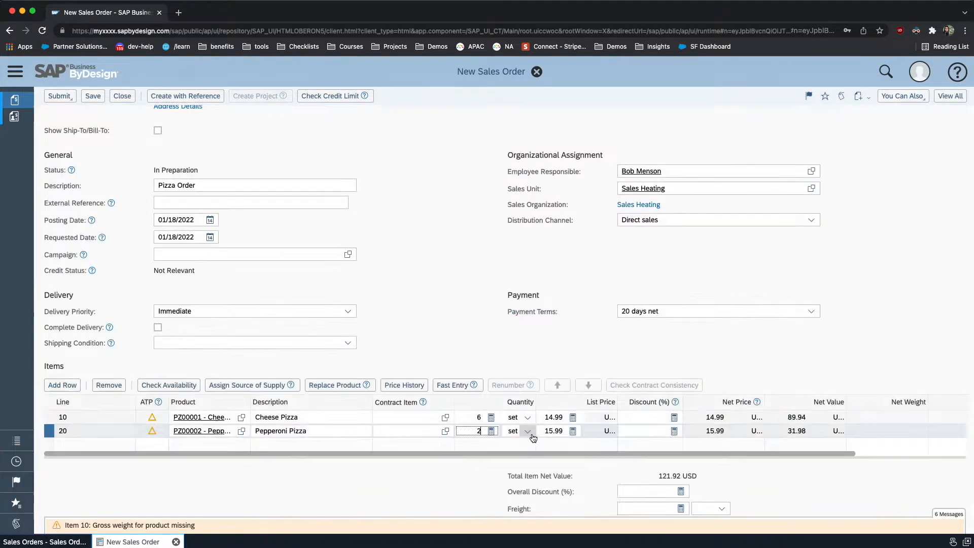
{"action": "type", "text": "6"}
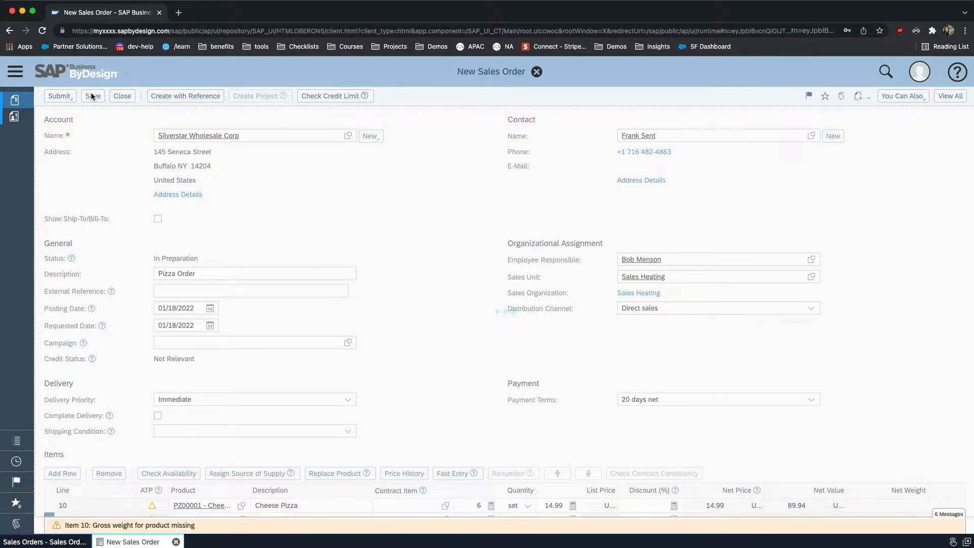
Step: Save the order as 4793, release it via Submit, close it and refresh the list
{"action": "left_click", "coordinate": [92, 96]}
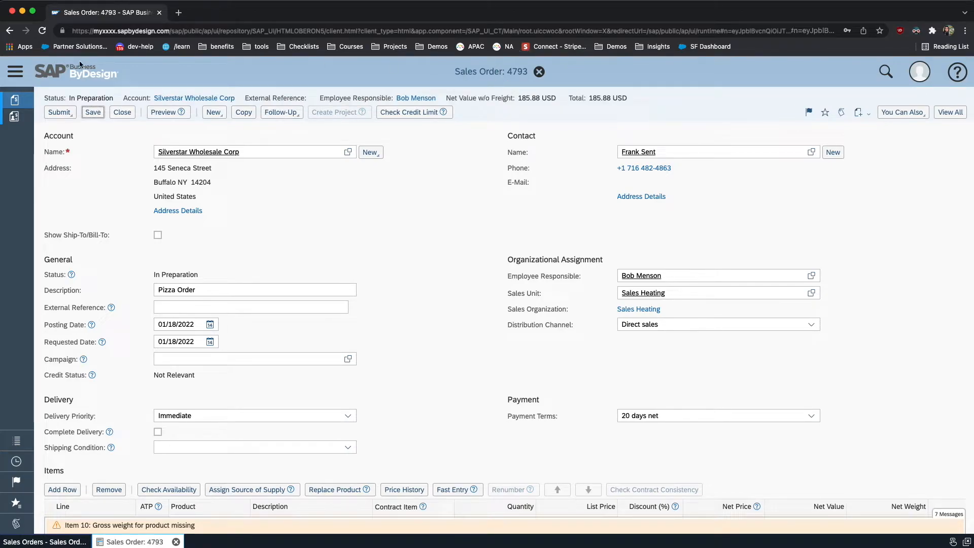
{"action": "left_click", "coordinate": [60, 113]}
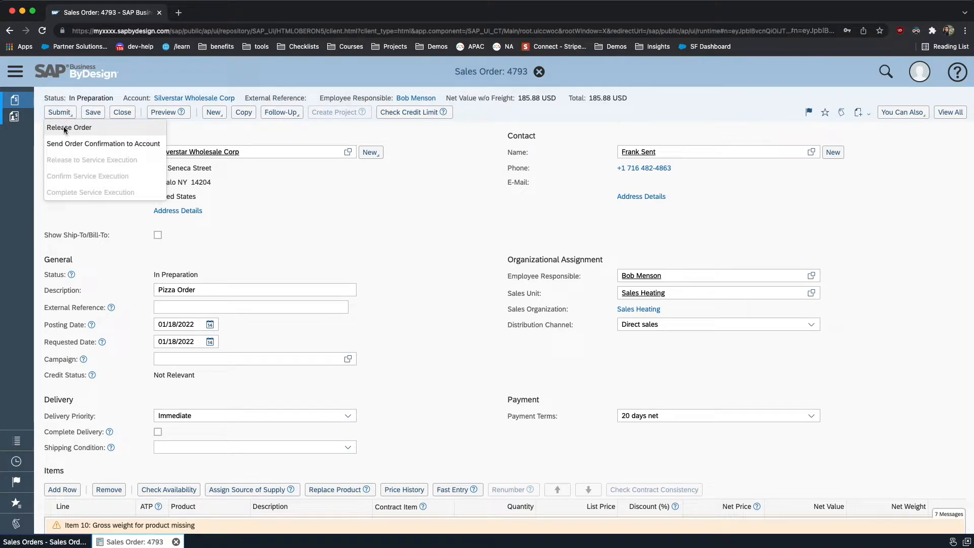
{"action": "left_click", "coordinate": [70, 127]}
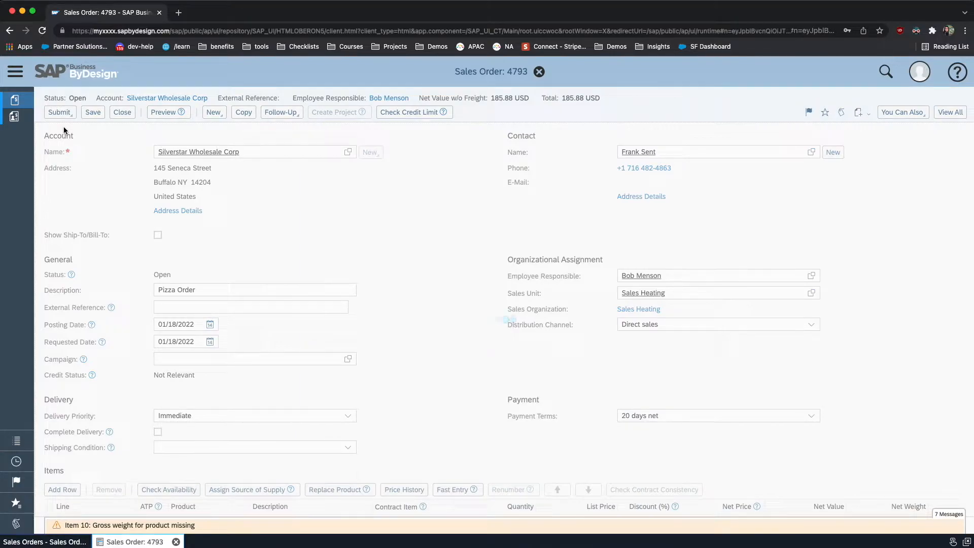
{"action": "left_click", "coordinate": [92, 112]}
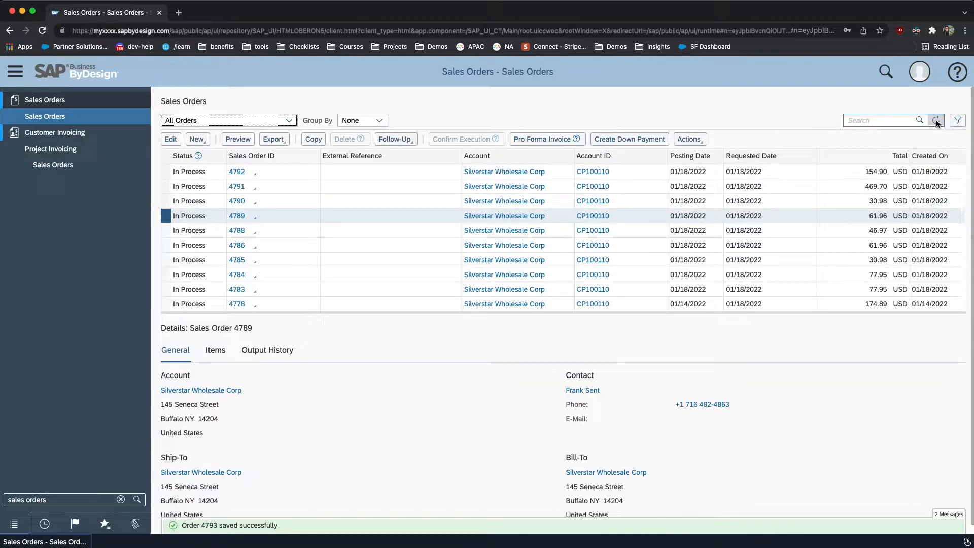
{"action": "left_click", "coordinate": [936, 119]}
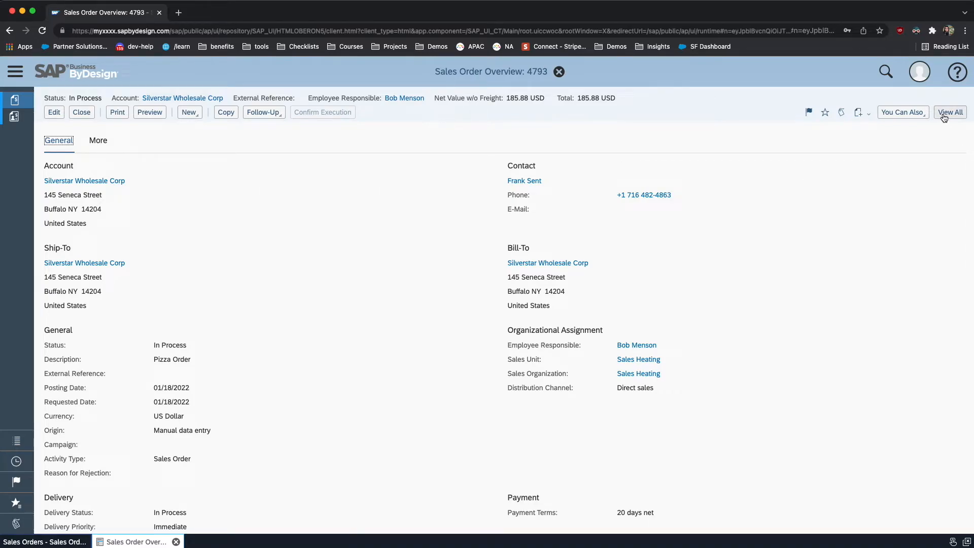
Step: View order 4793 in full and show its Document Flow, listing only the sales order
{"action": "left_click", "coordinate": [54, 112]}
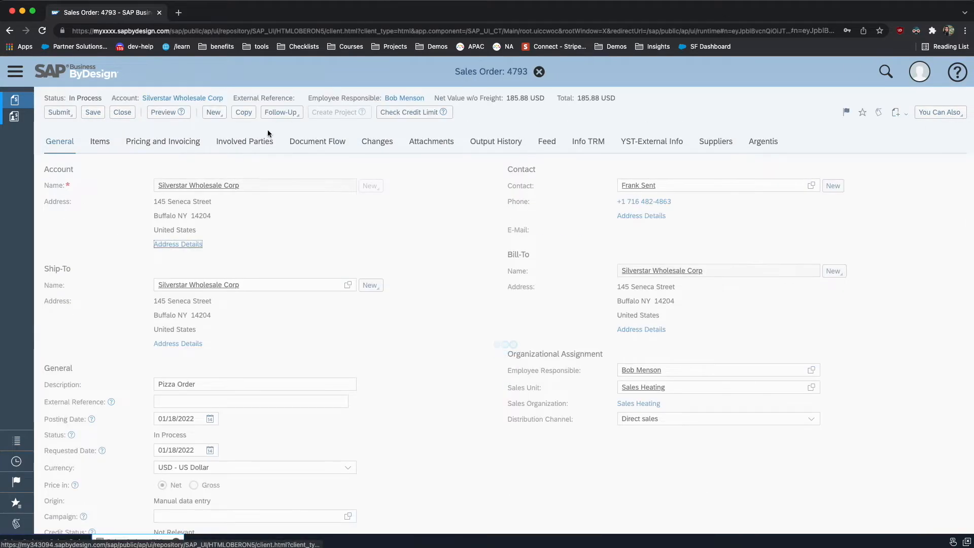
{"action": "left_click", "coordinate": [316, 141]}
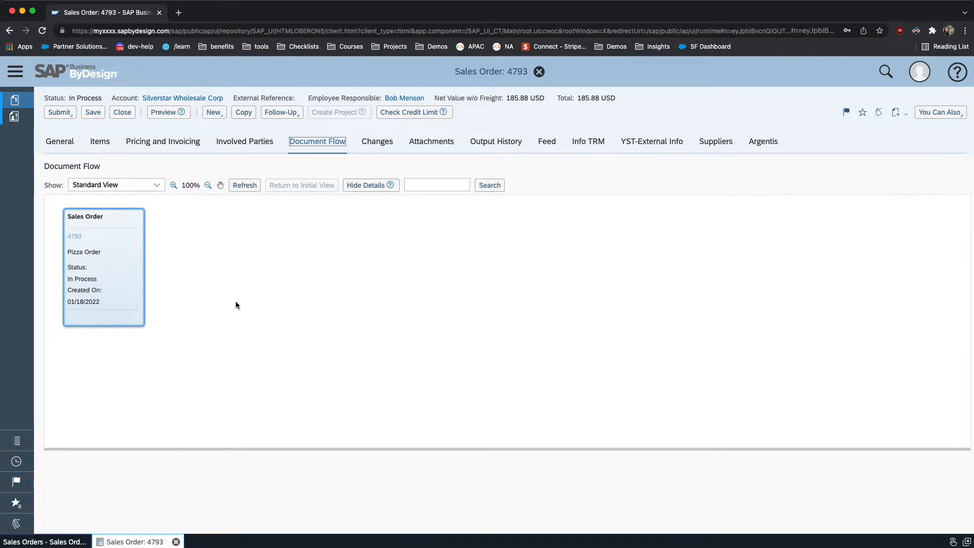
{"action": "mouse_move", "coordinate": [177, 382]}
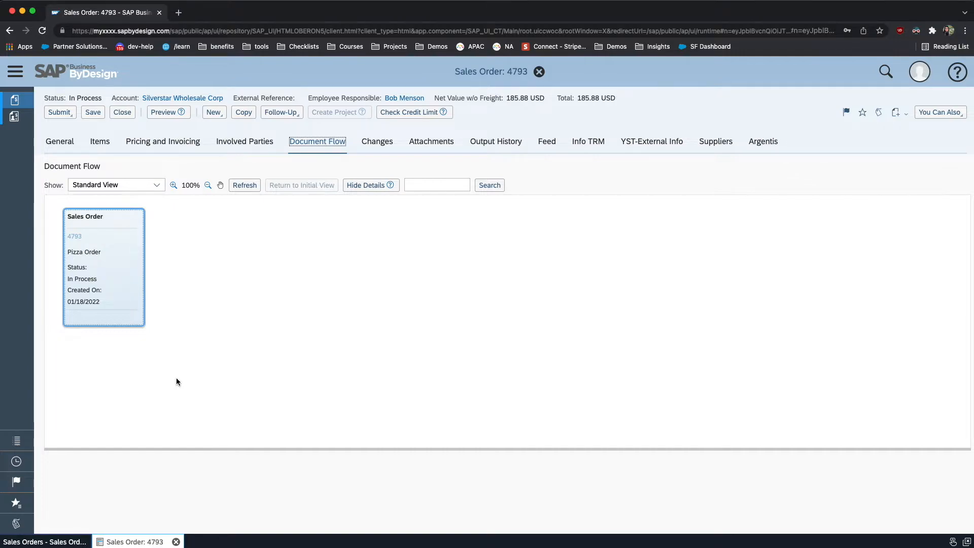
{"action": "mouse_move", "coordinate": [522, 91]}
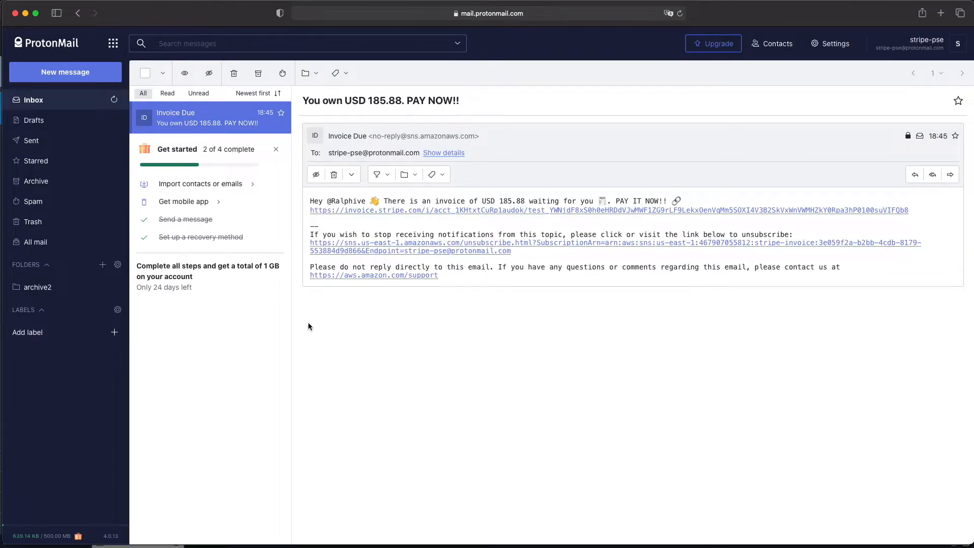
{"action": "mouse_move", "coordinate": [335, 348]}
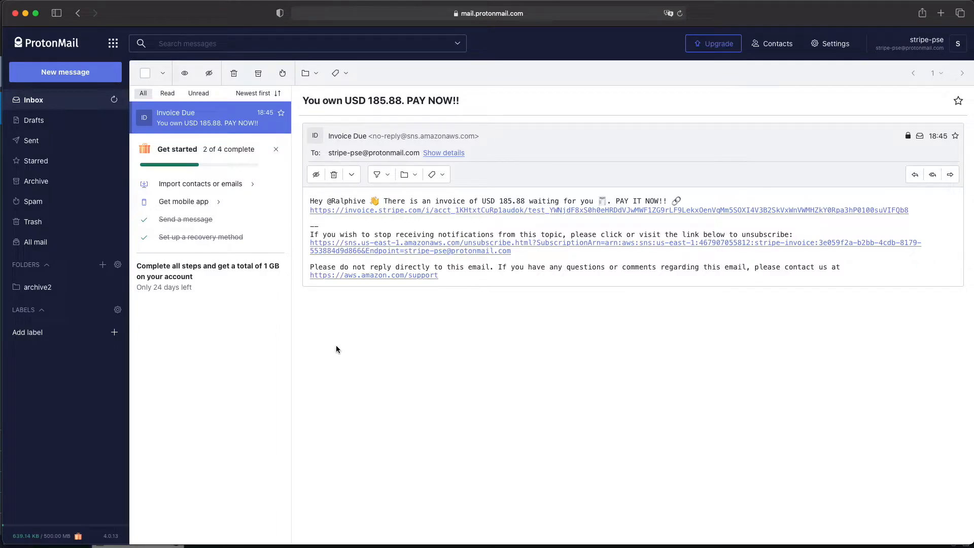
{"action": "mouse_move", "coordinate": [349, 217]}
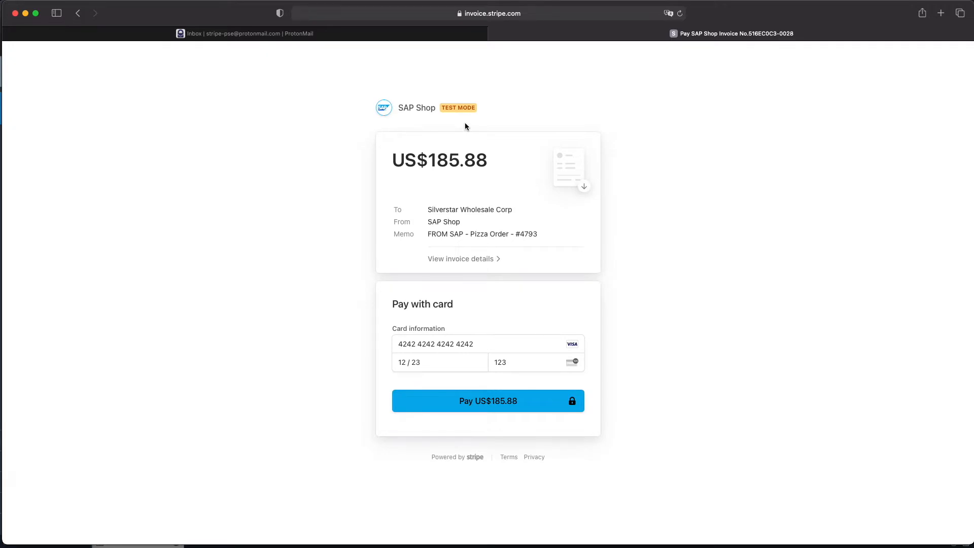
{"action": "mouse_move", "coordinate": [582, 124]}
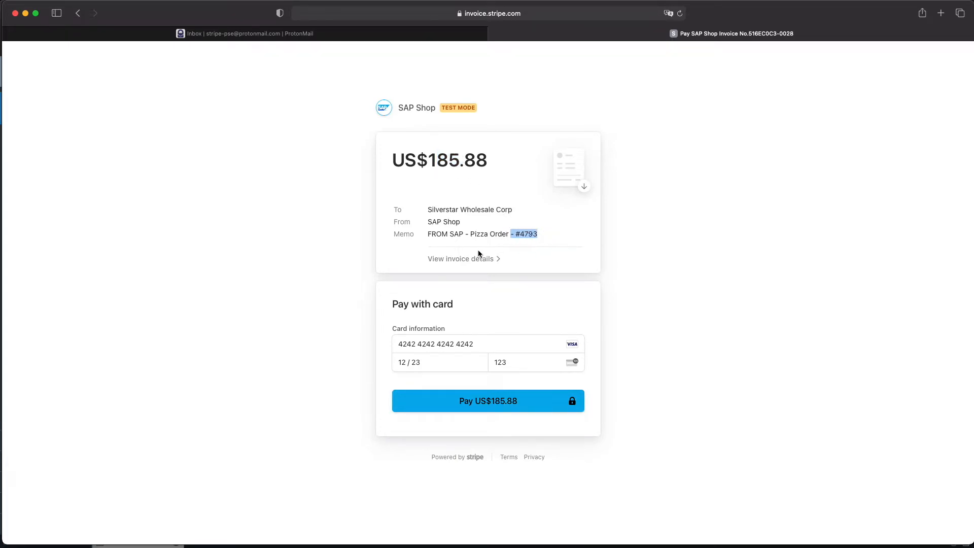
Step: View the itemised details of invoice 516EC0C3-0028 and pay US$185.88 with the test Visa card
{"action": "left_click", "coordinate": [463, 259]}
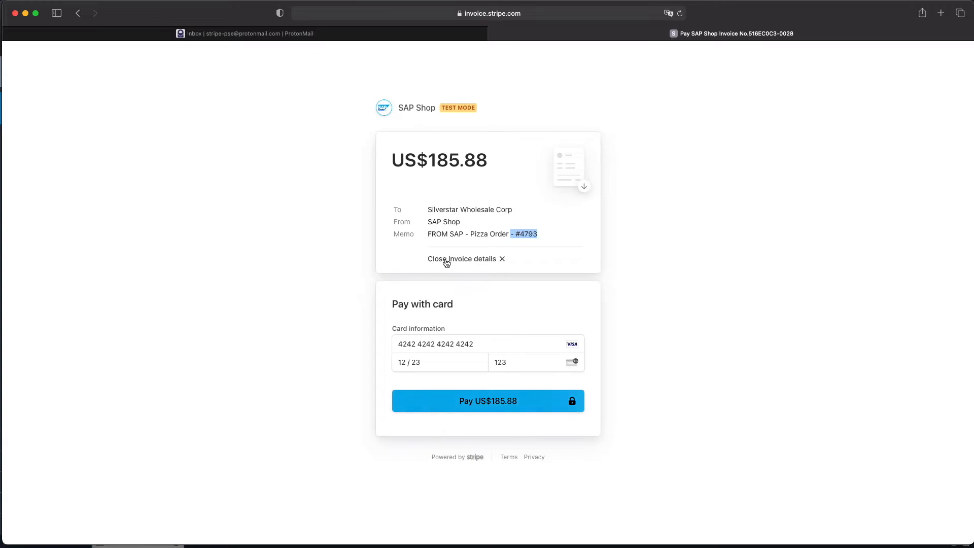
{"action": "left_click", "coordinate": [566, 168]}
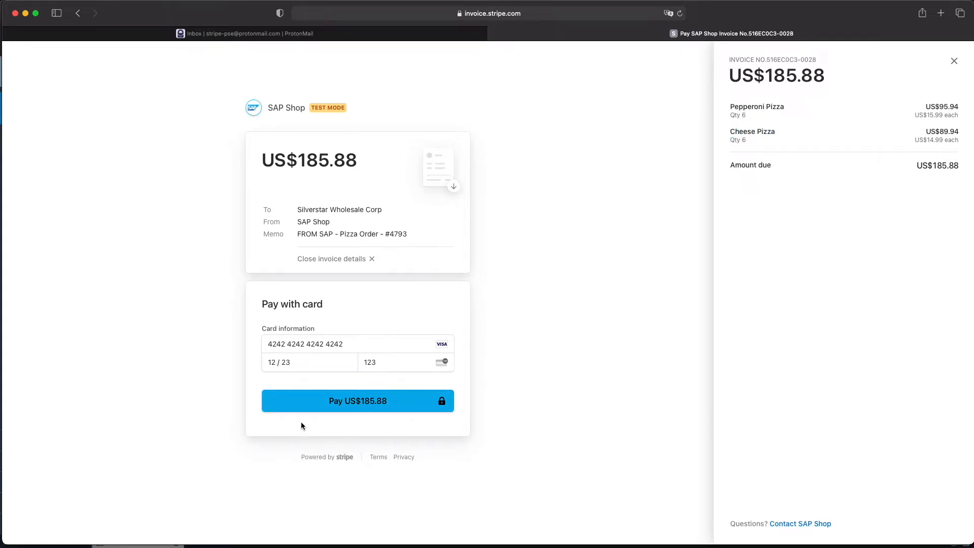
{"action": "left_click", "coordinate": [357, 400]}
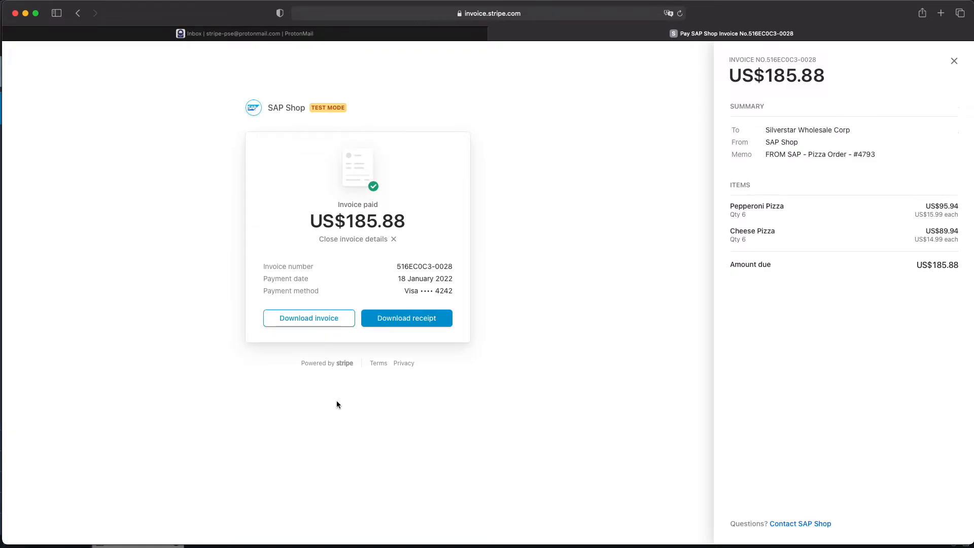
{"action": "mouse_move", "coordinate": [346, 409]}
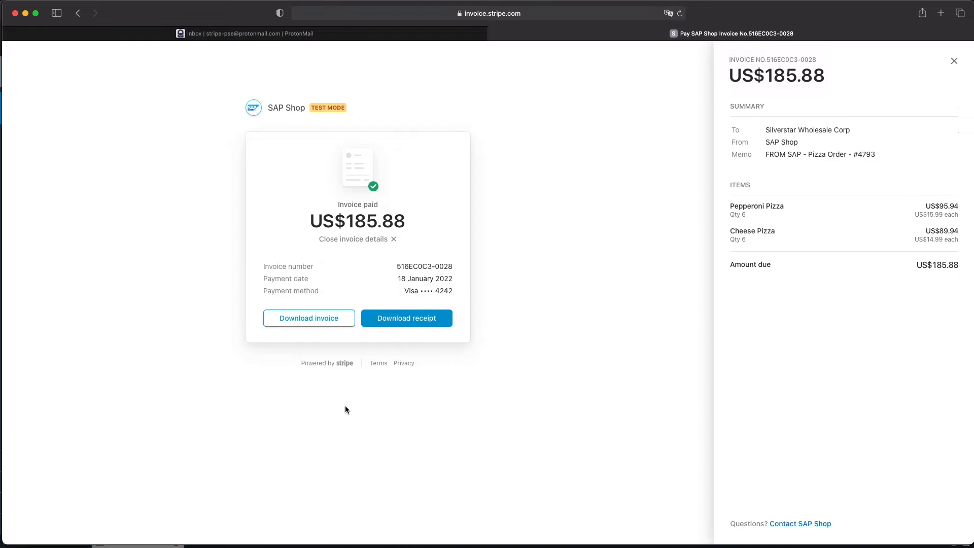
{"action": "mouse_move", "coordinate": [536, 381]}
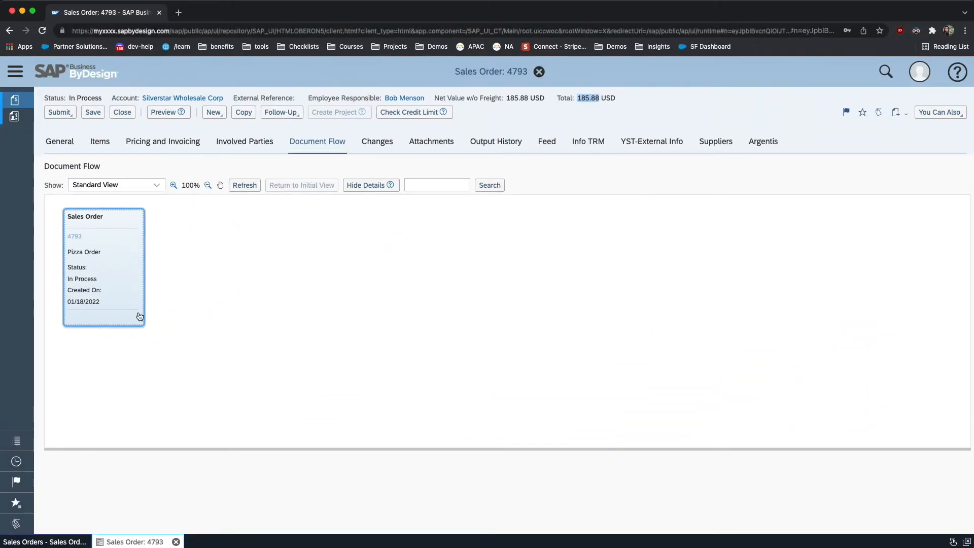
{"action": "mouse_move", "coordinate": [131, 484]}
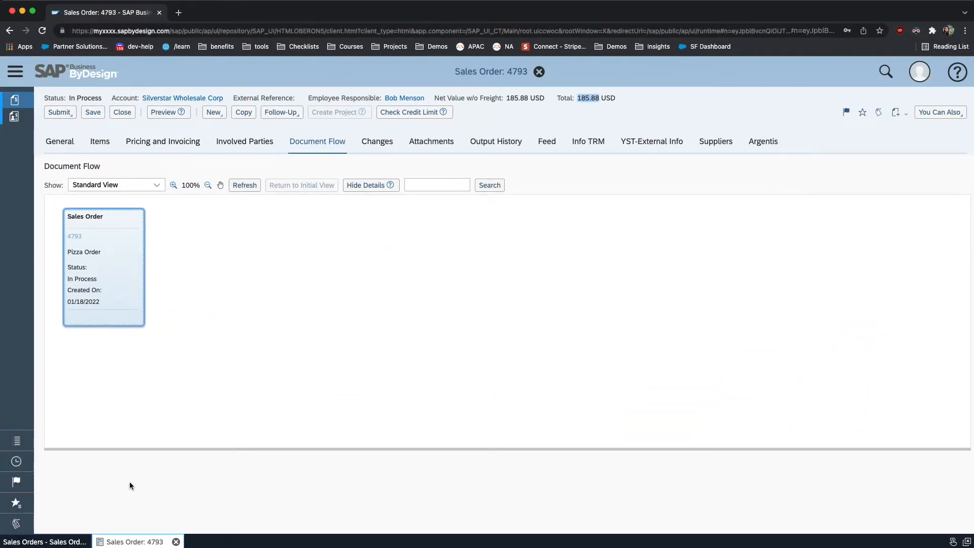
{"action": "mouse_move", "coordinate": [190, 392]}
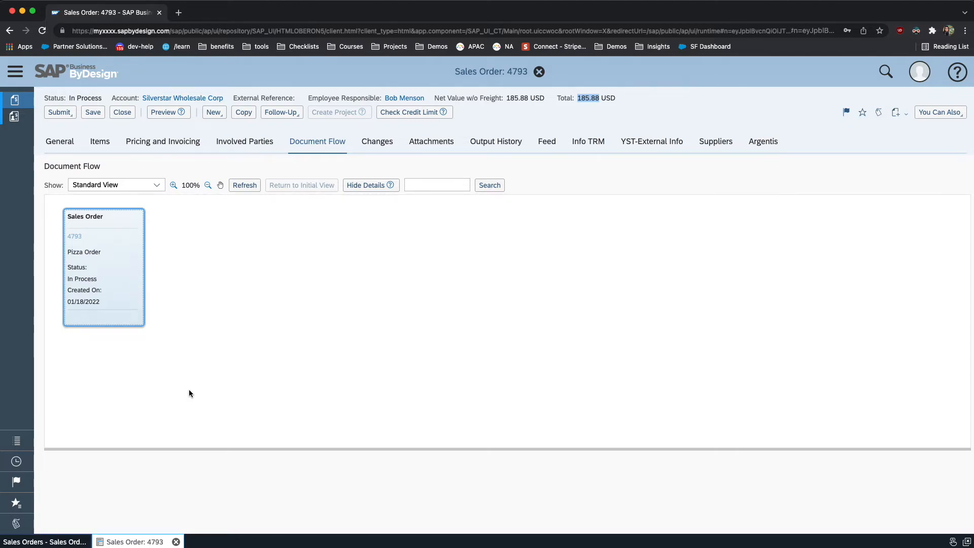
Step: Refresh order 4793's document flow to reveal the customer demand and outbound delivery 490
{"action": "left_click", "coordinate": [244, 185]}
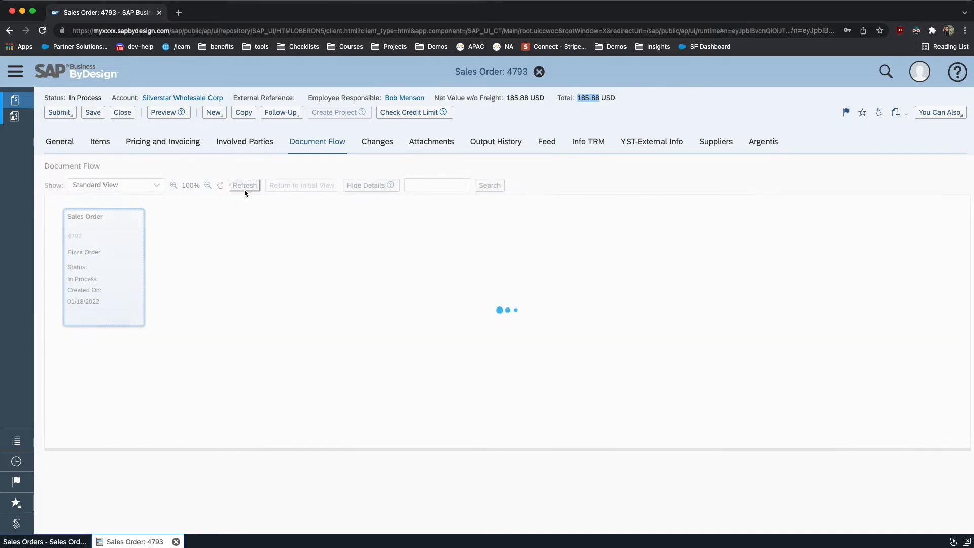
{"action": "left_click", "coordinate": [245, 185]}
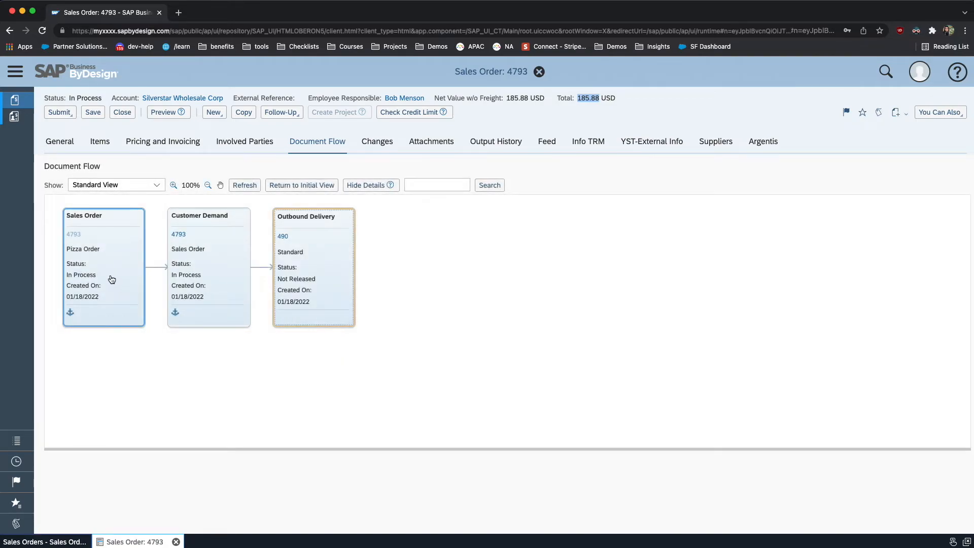
{"action": "mouse_move", "coordinate": [273, 397]}
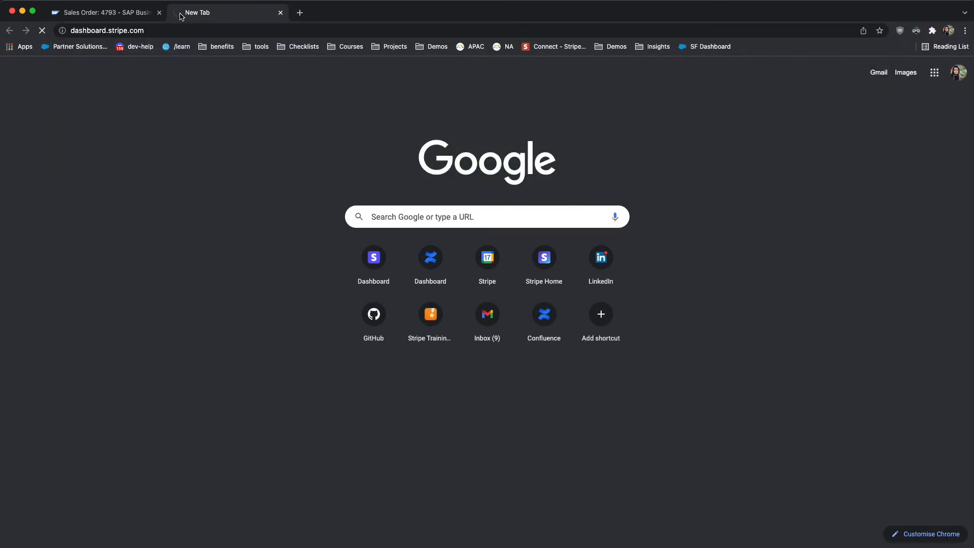
Step: Navigate Payments > Invoices in Stripe Dashboard and locate paid $185.88 invoice 516EC0C3-0028
{"action": "left_click", "coordinate": [373, 257]}
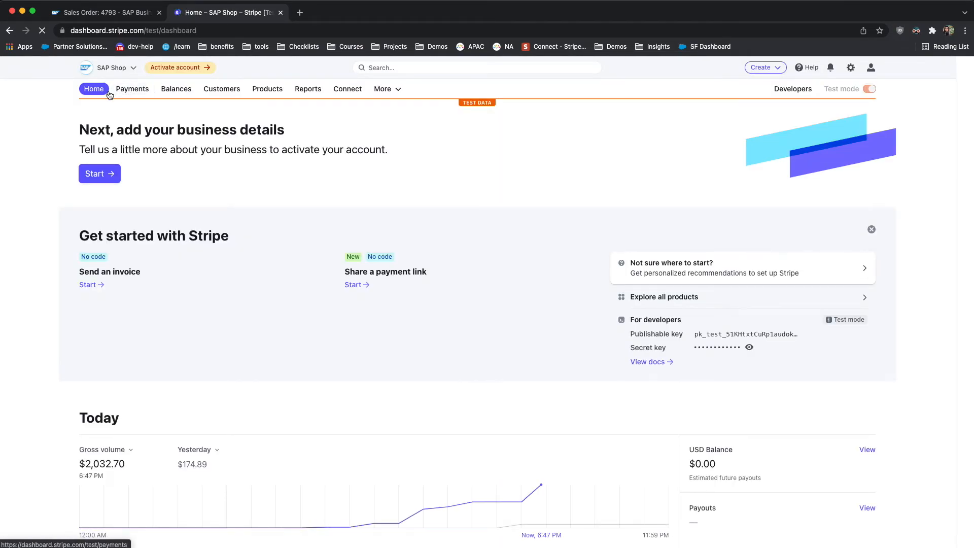
{"action": "left_click", "coordinate": [132, 88]}
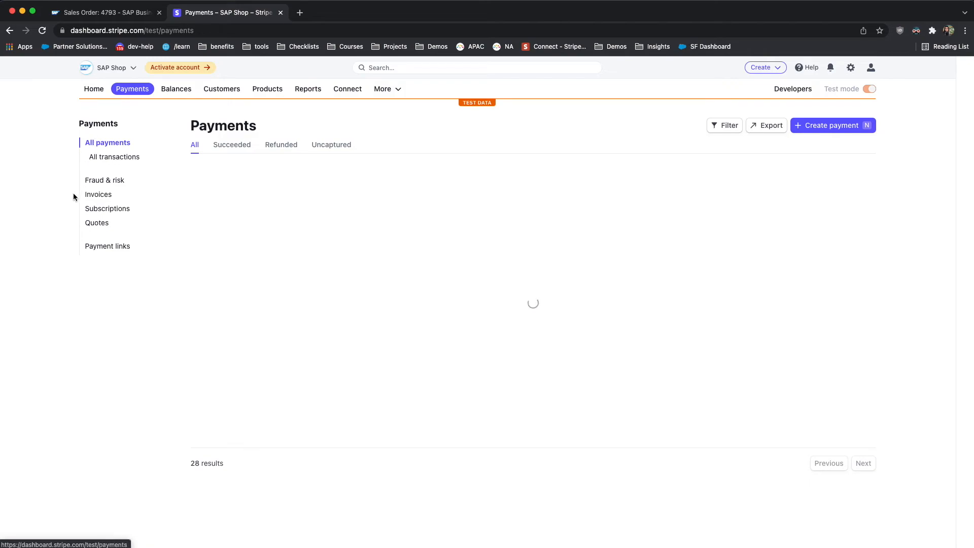
{"action": "left_click", "coordinate": [98, 194]}
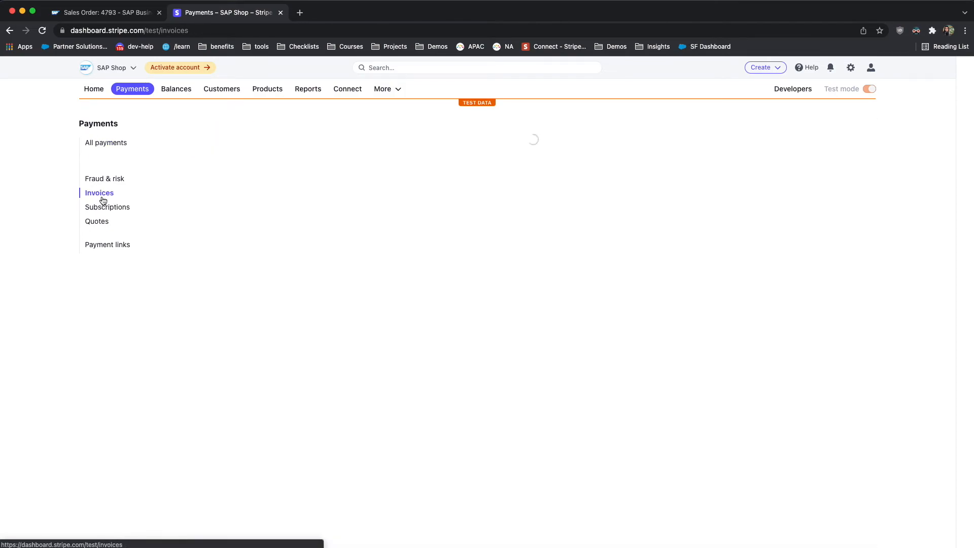
{"action": "left_click", "coordinate": [99, 192]}
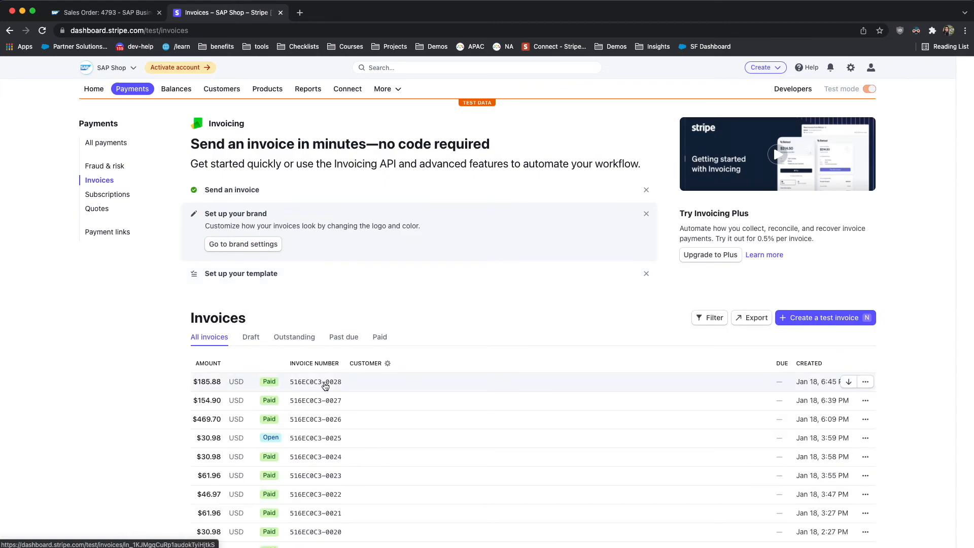
{"action": "scroll", "scroll_direction": "down", "scroll_amount": 3}
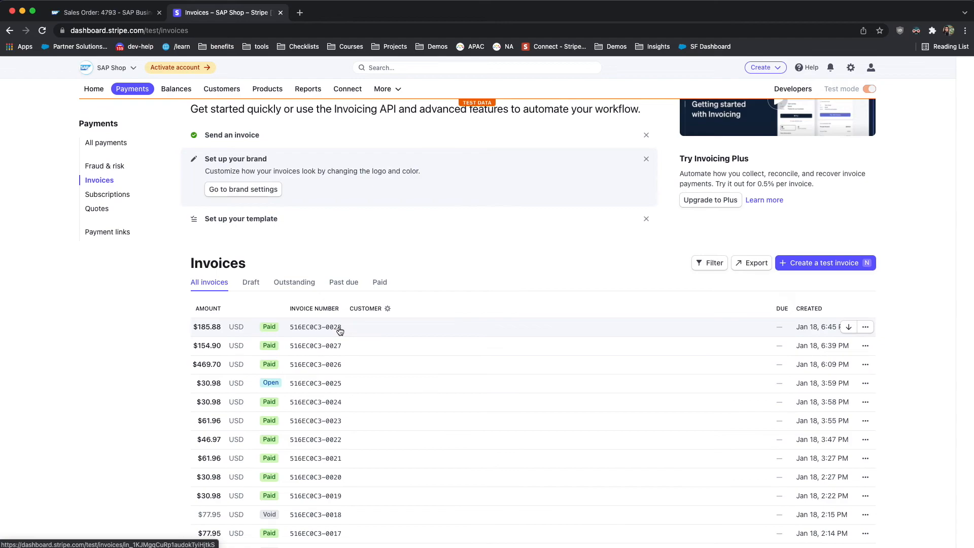
{"action": "left_click", "coordinate": [315, 327]}
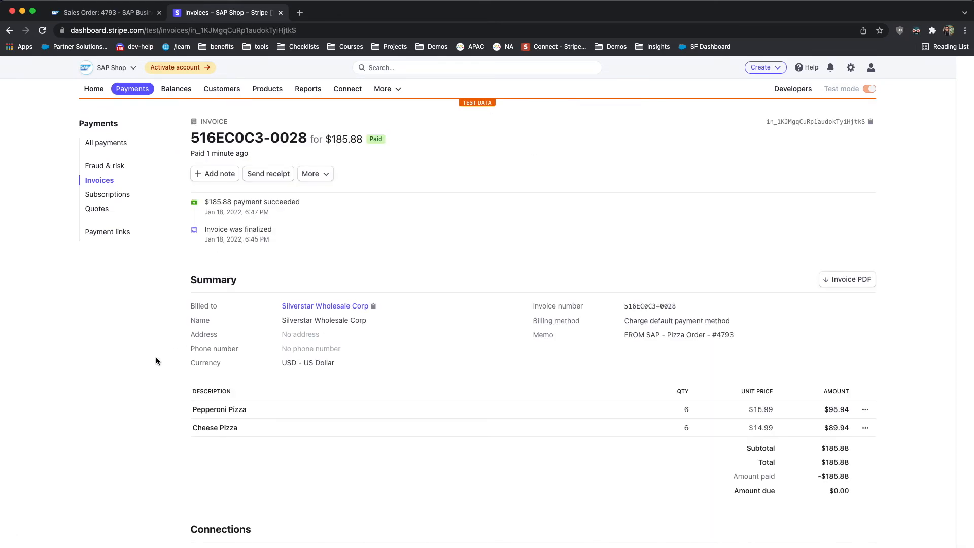
Step: Scroll to the invoice's Metadata and highlight id 4793 of type SalesOrder
{"action": "scroll", "scroll_direction": "down", "scroll_amount": 3}
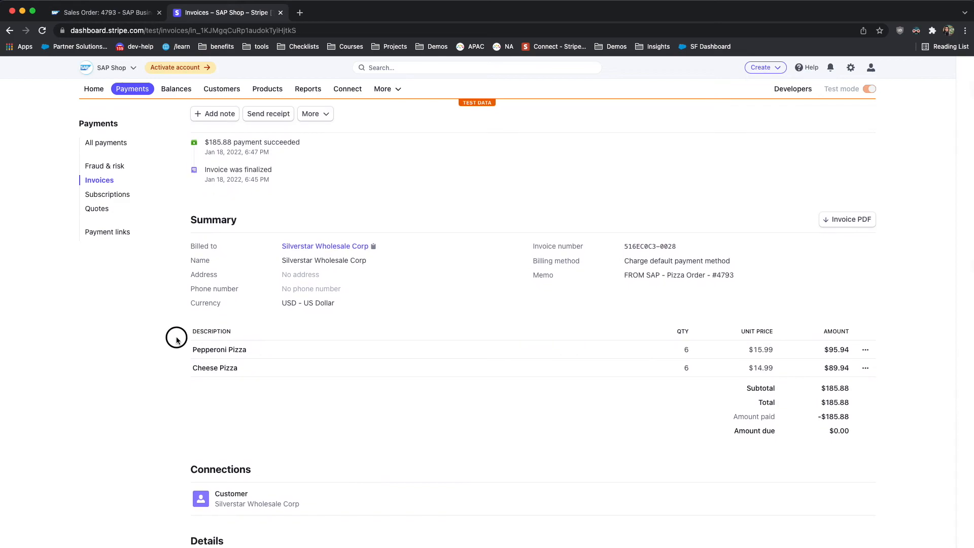
{"action": "left_click_drag", "start_coordinate": [177, 336], "coordinate": [686, 362]}
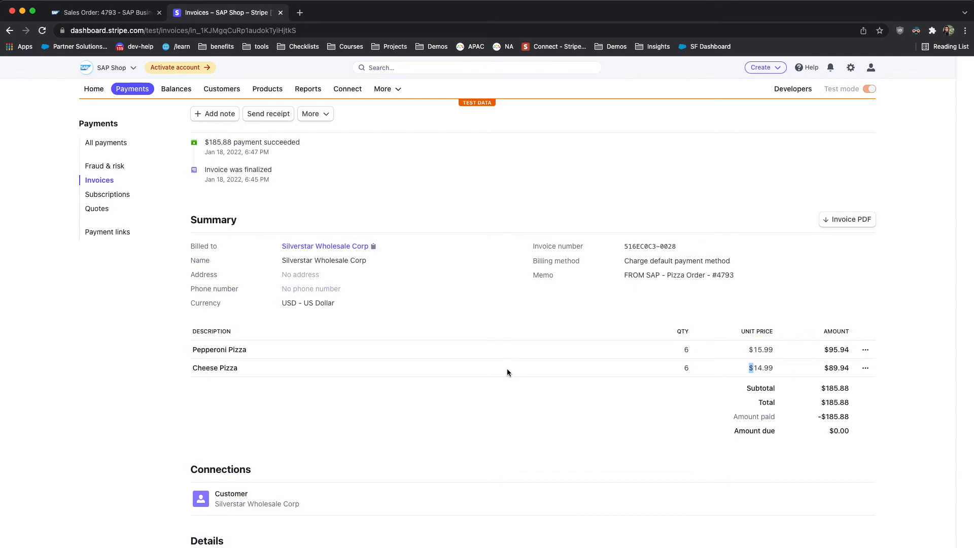
{"action": "scroll", "scroll_direction": "down", "scroll_amount": 3}
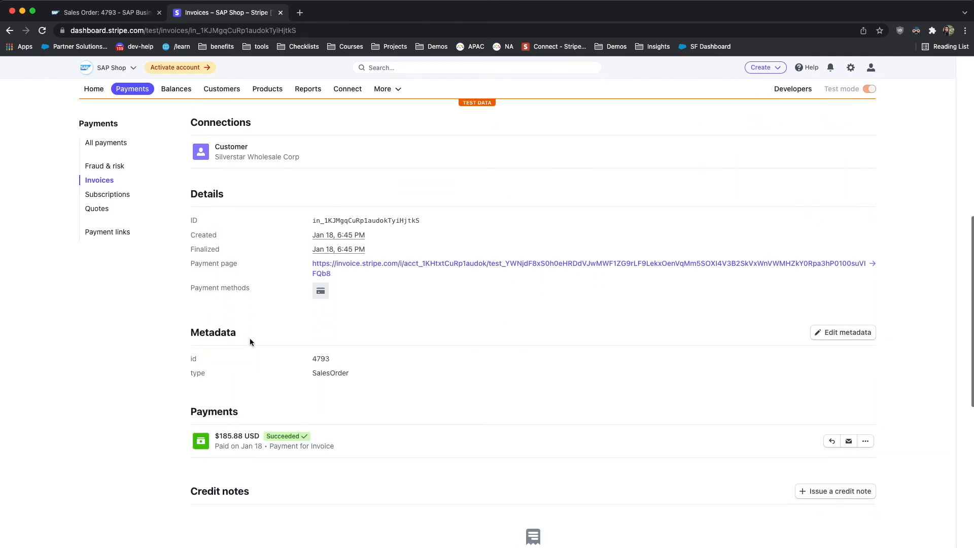
{"action": "scroll", "scroll_direction": "down", "scroll_amount": 3}
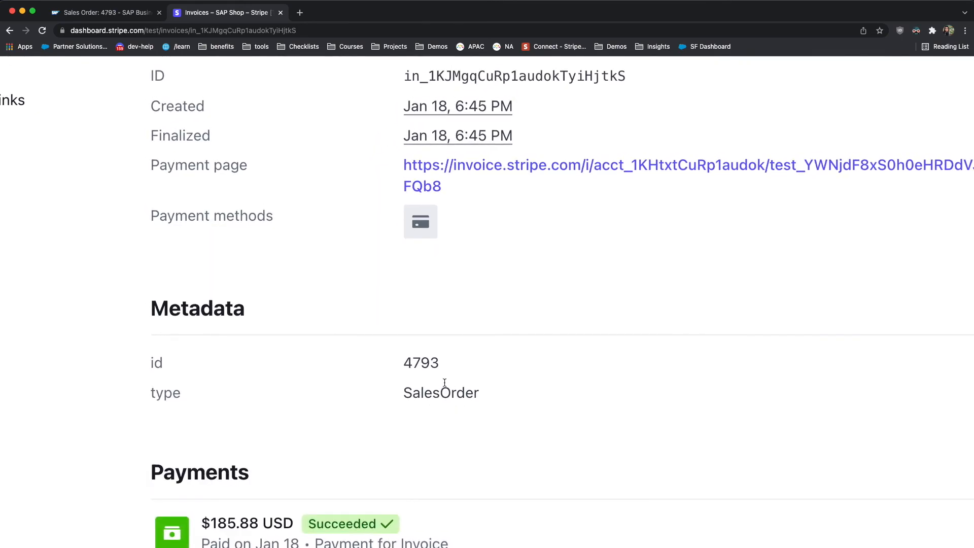
{"action": "double_click", "coordinate": [420, 364]}
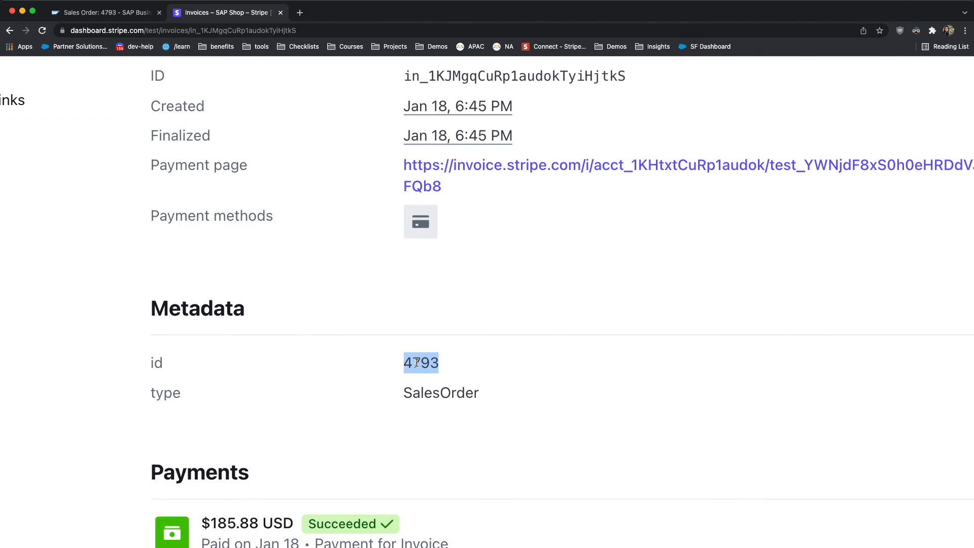